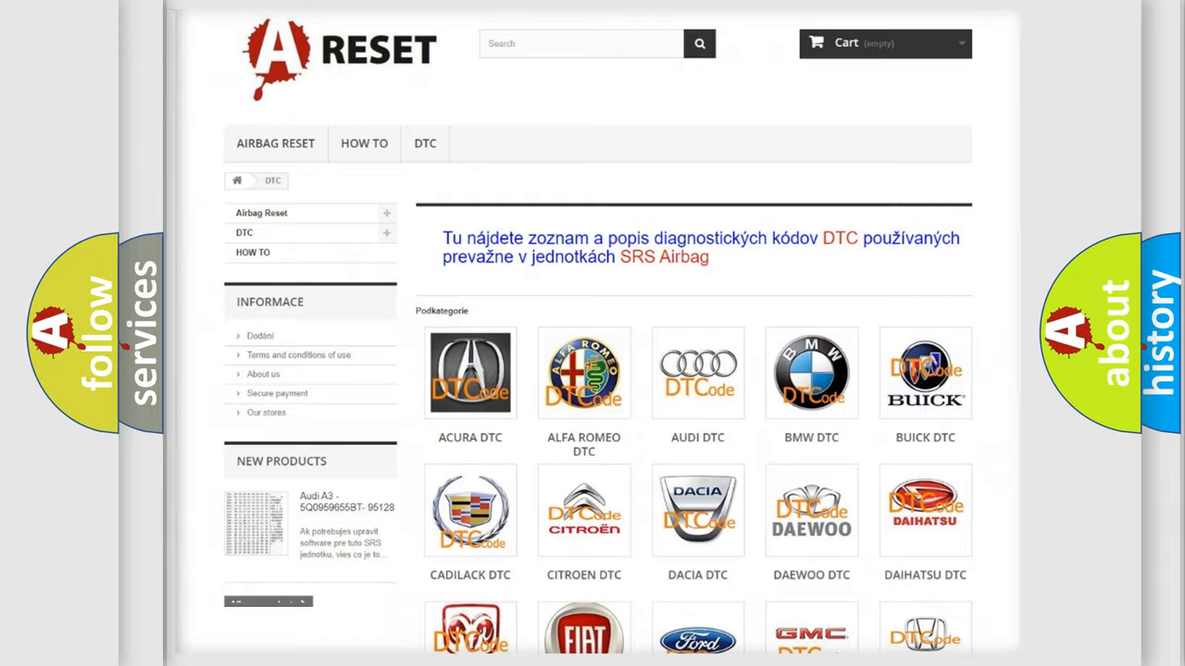
Scroll the DTC brand grid down to bring the Jeep DTC logo into view
scroll("down", 3)
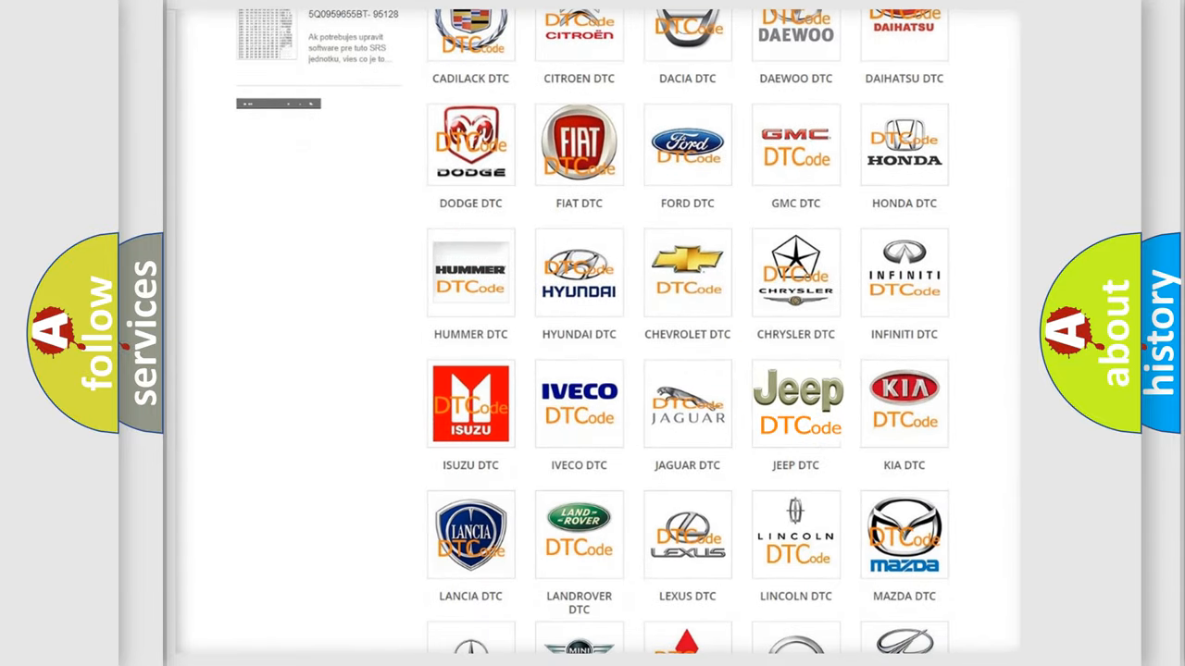
Open the Jeep DTC listing, browse codes such as B0001:13 and B1381, and return to the top
left_click(796, 404)
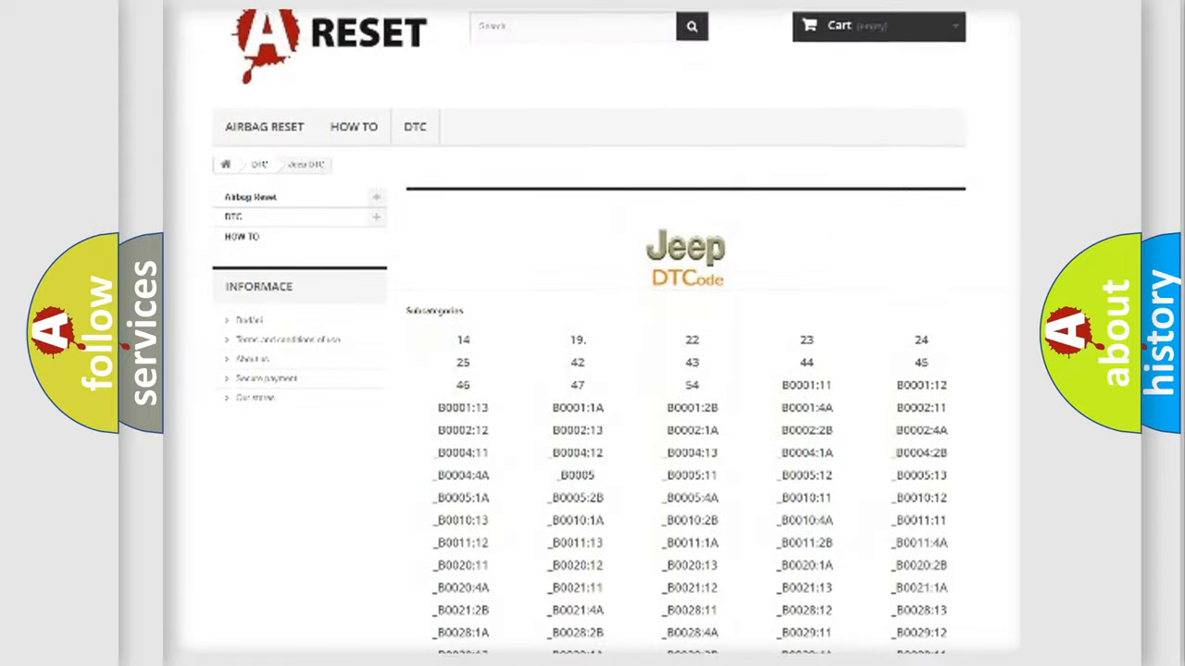
scroll("down", 3)
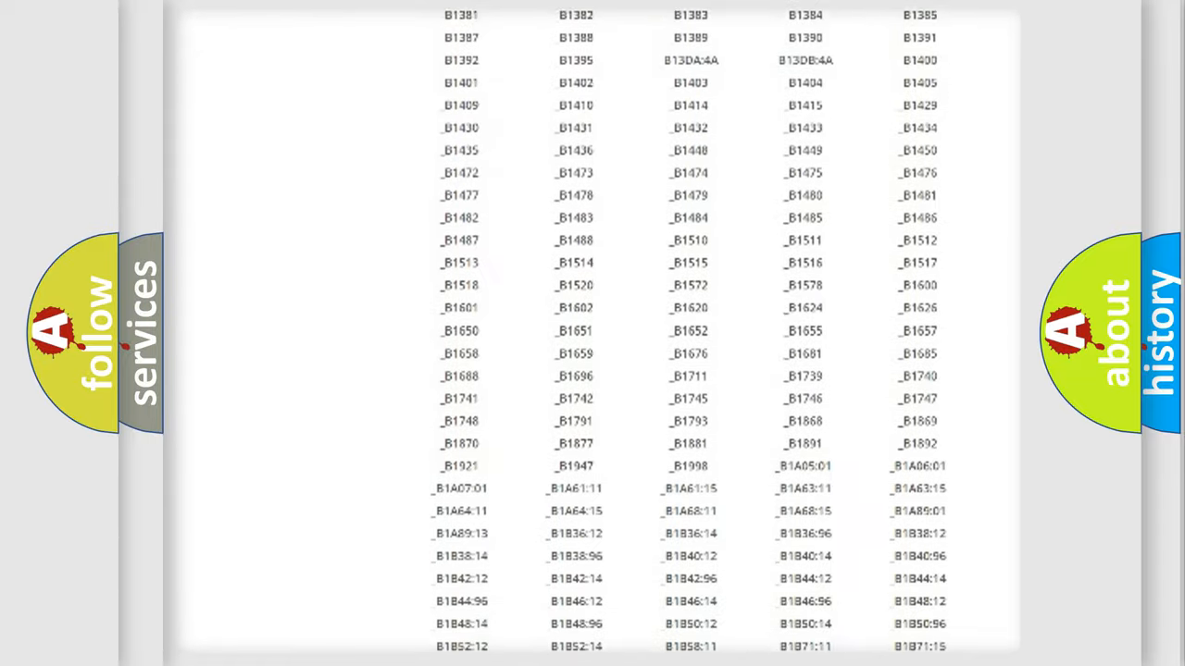
scroll("up", 3)
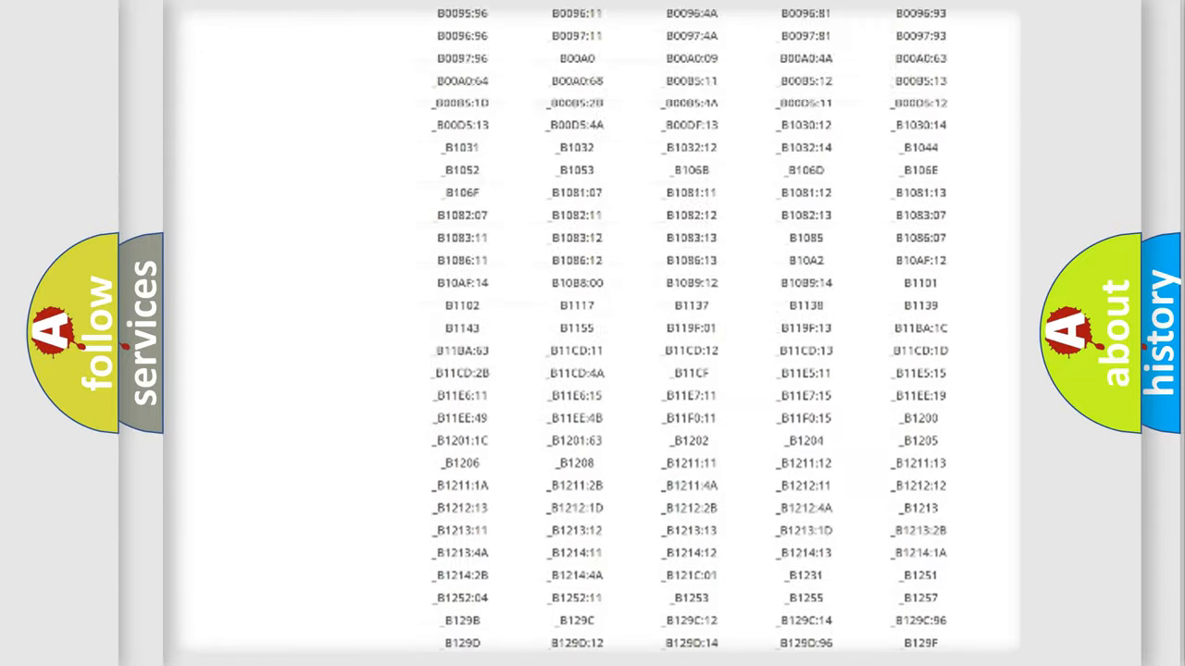
scroll("up", 3)
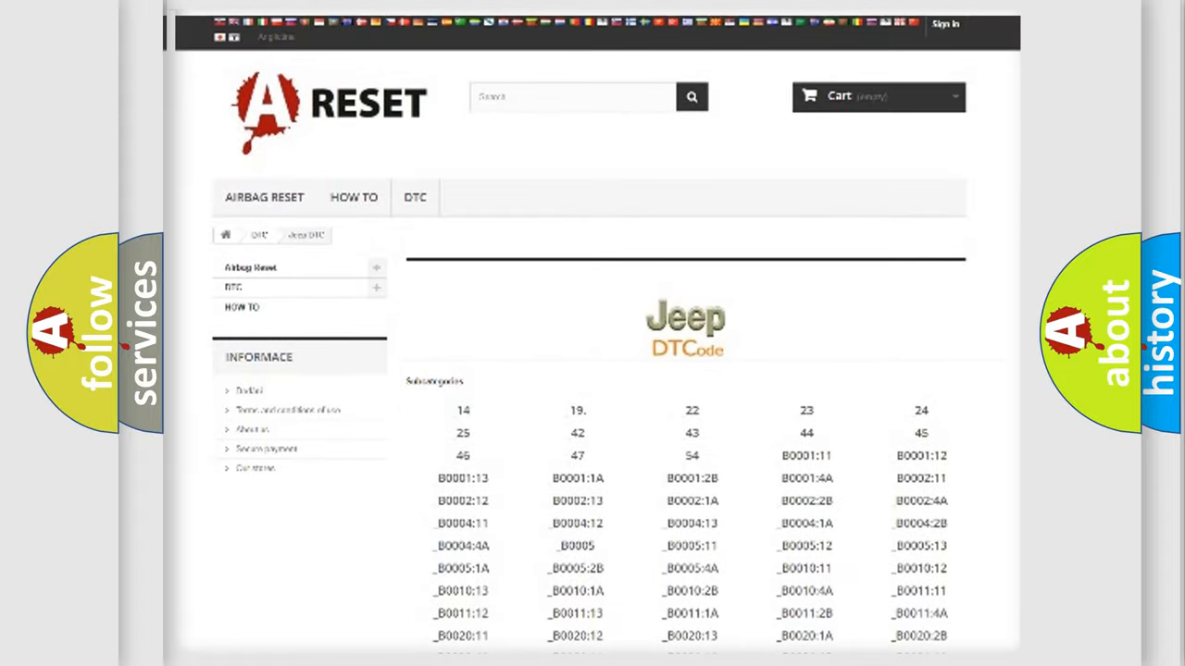